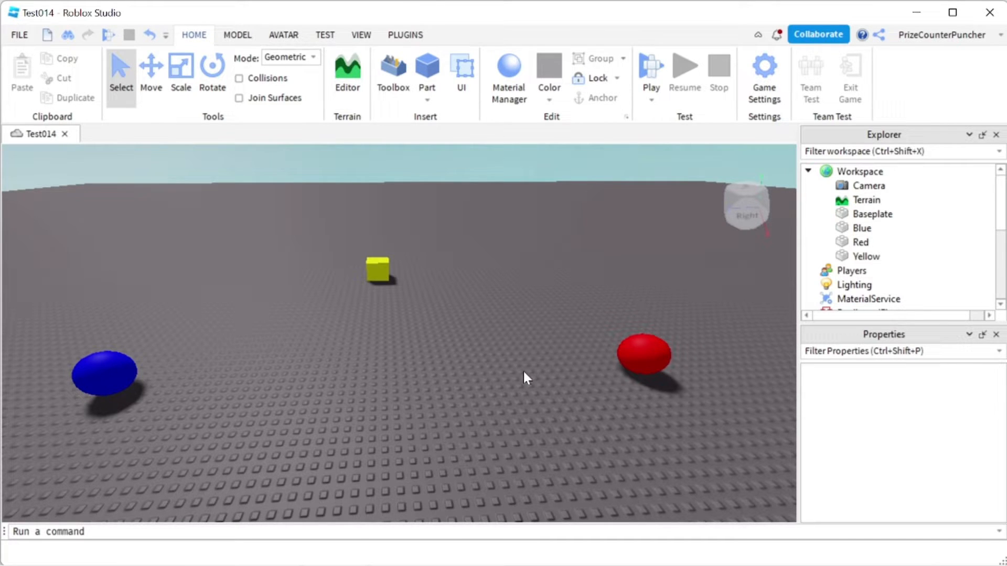
mouse_move(202, 340)
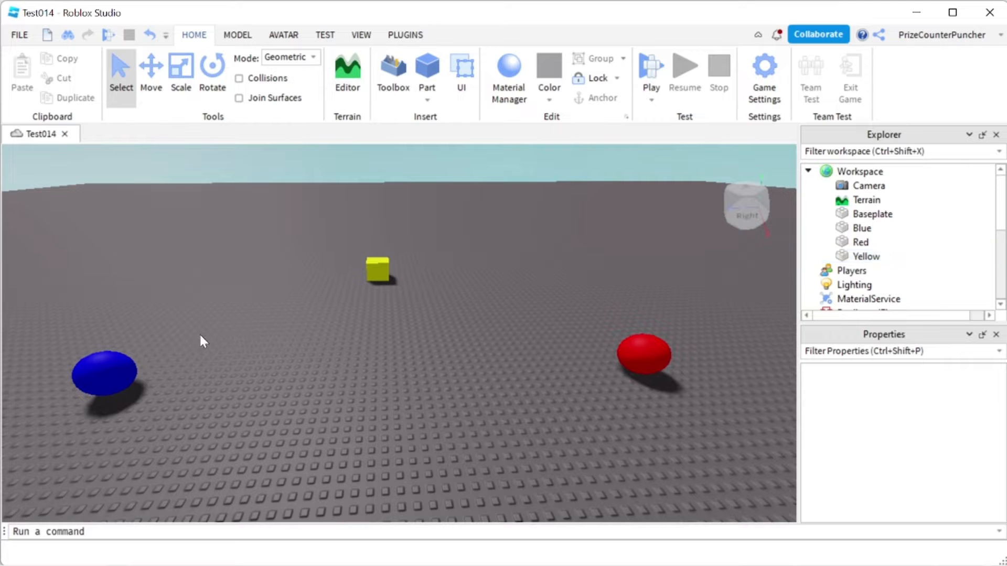
Step: Select the Blue and Red ball parts, then open the server script and point out the Yellow part line
click(862, 228)
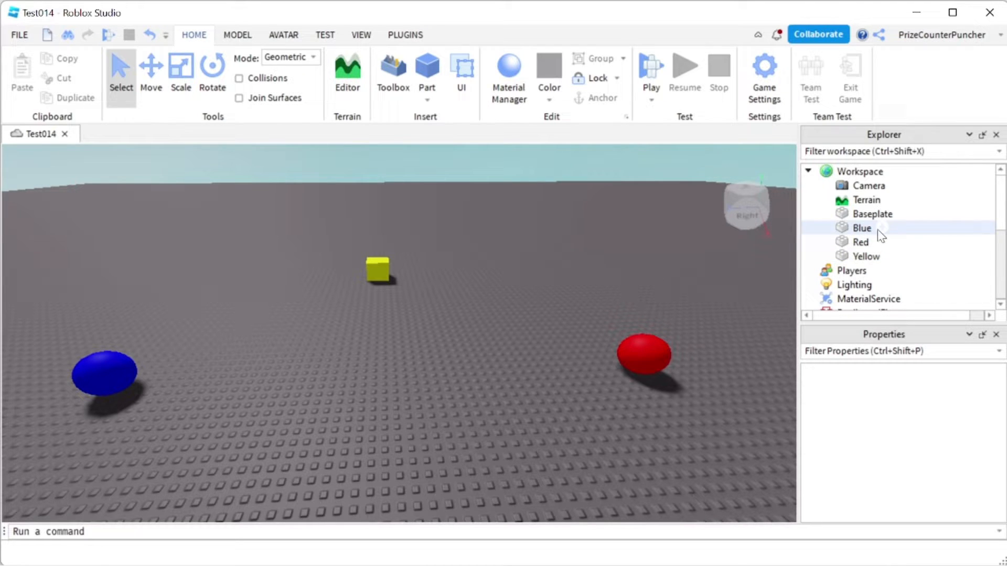
click(863, 228)
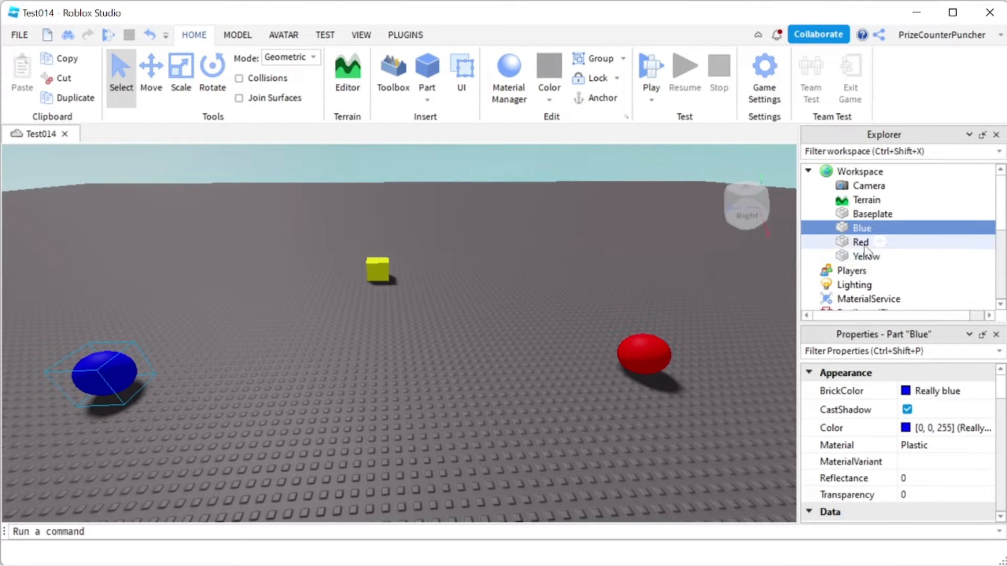
click(866, 256)
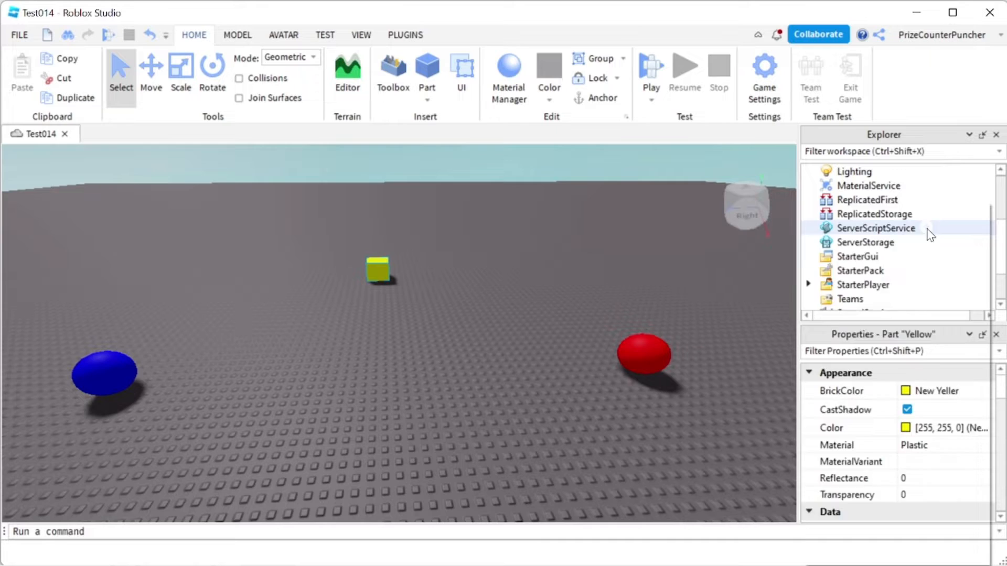
double_click(865, 242)
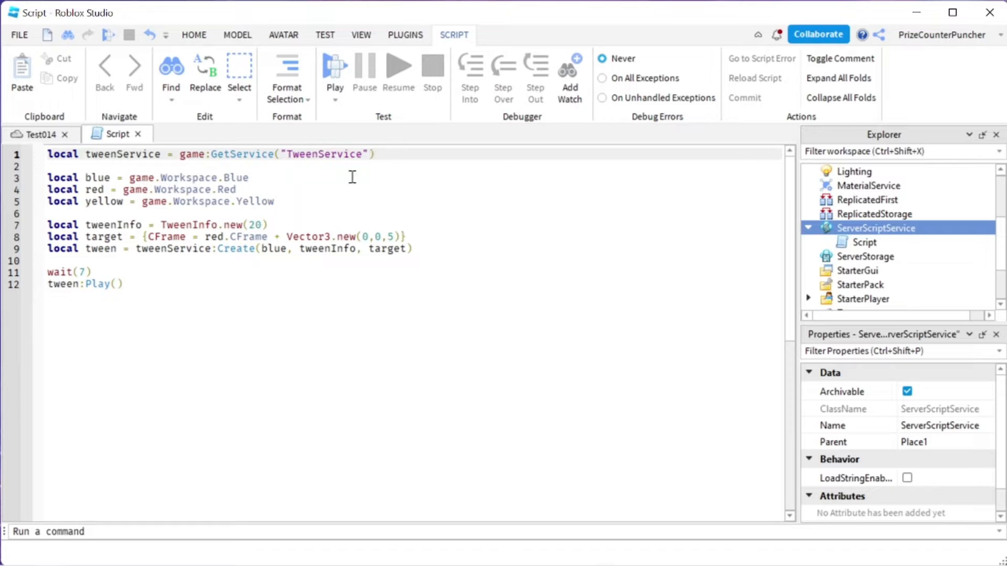
mouse_move(255, 177)
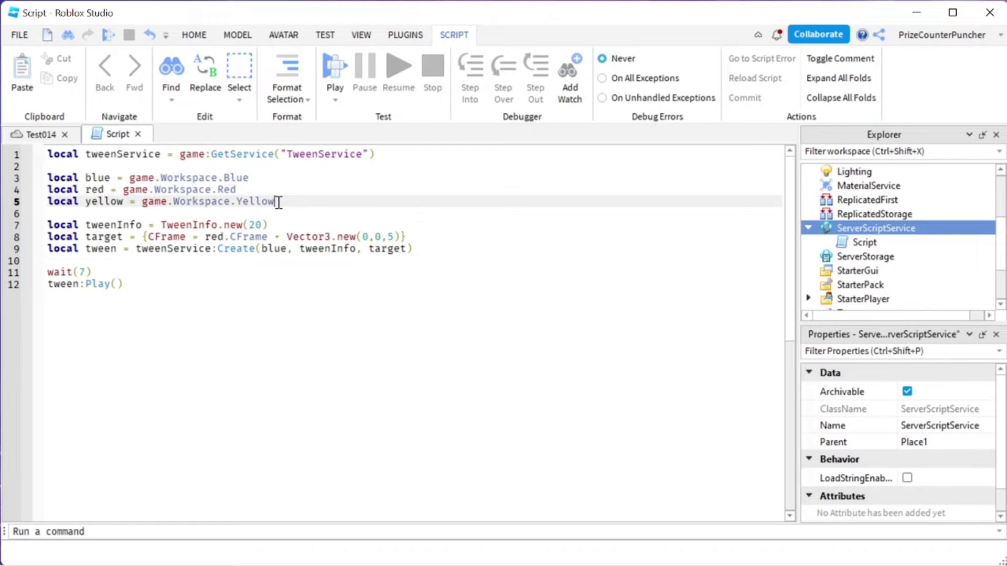
click(270, 225)
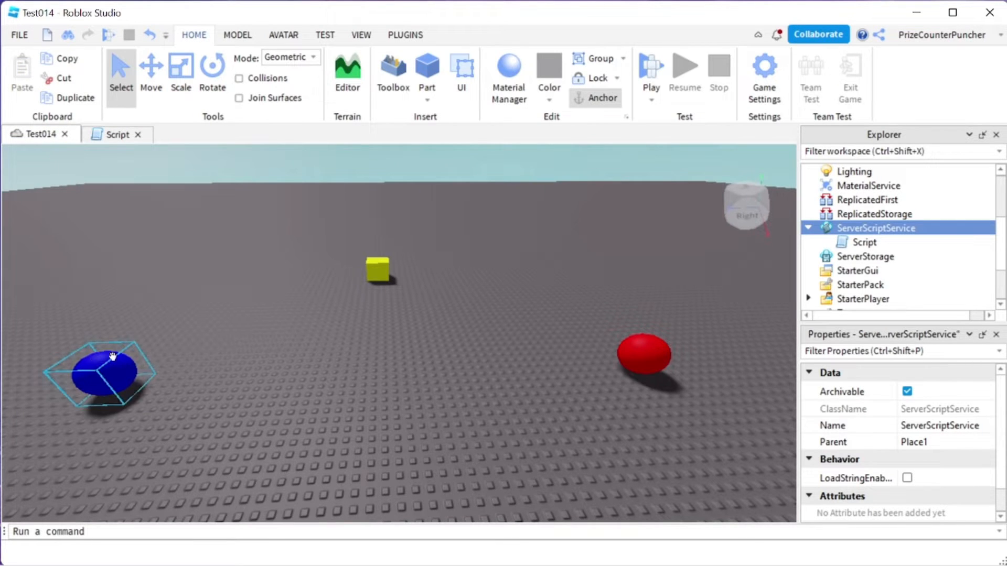
Step: Deselect the blue ball and return to the Script editor showing the unchanged tween code
click(596, 369)
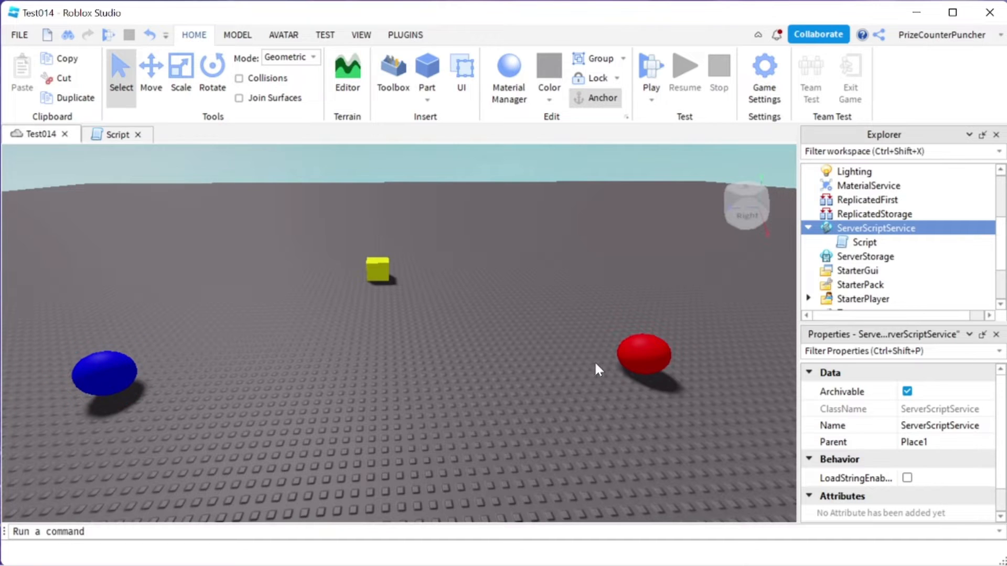
click(115, 134)
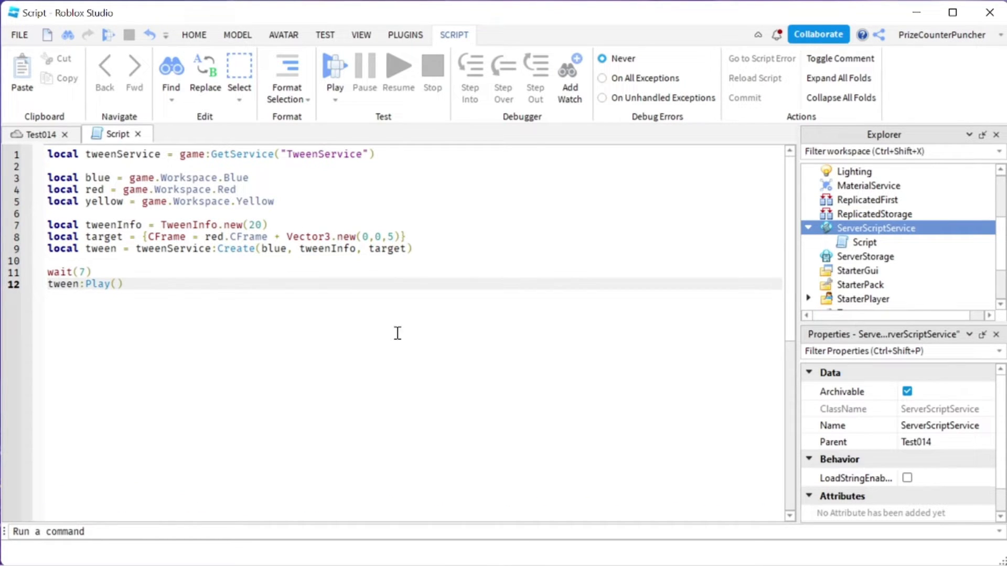
Step: Start a playtest and watch the blue ball tween over next to the red ball
click(334, 64)
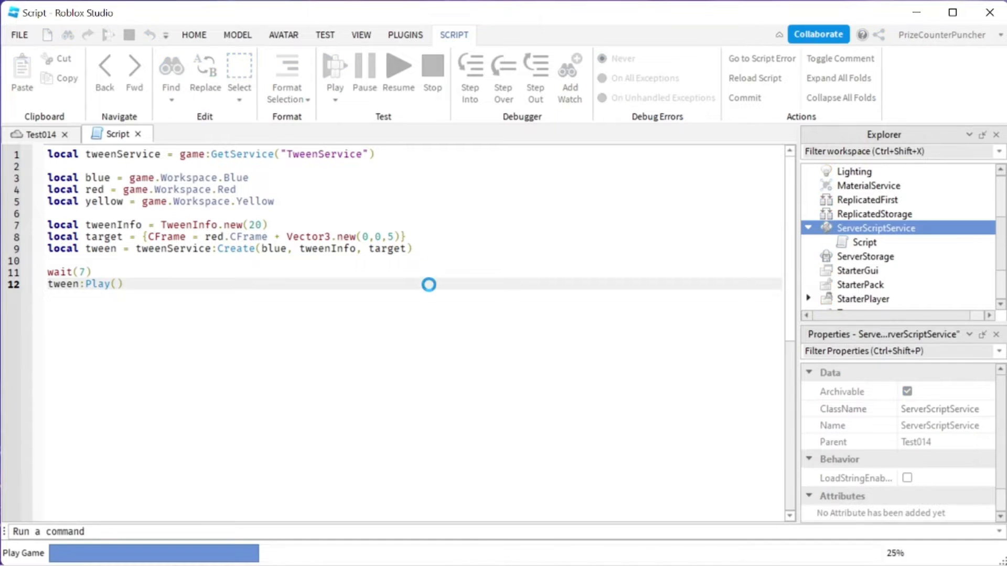
click(334, 64)
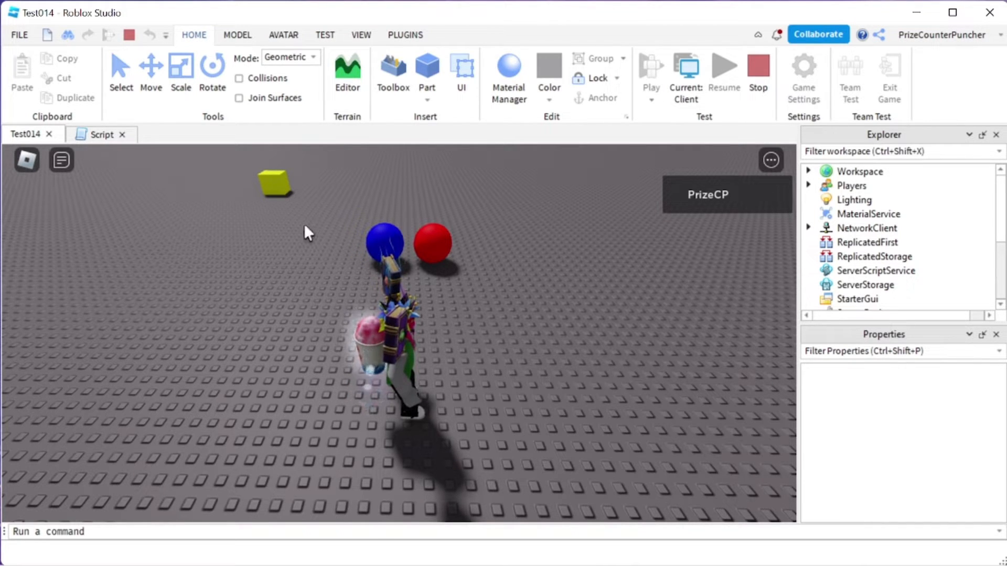
mouse_move(345, 332)
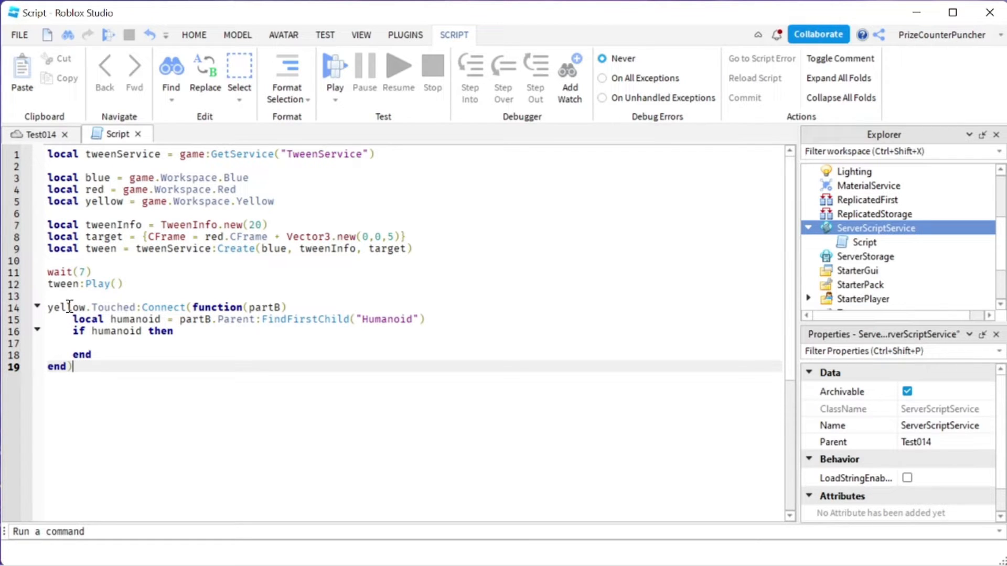
Step: Inside the yellow.Touched humanoid check, add a tween:Cancel() call
drag(73, 331, 82, 354)
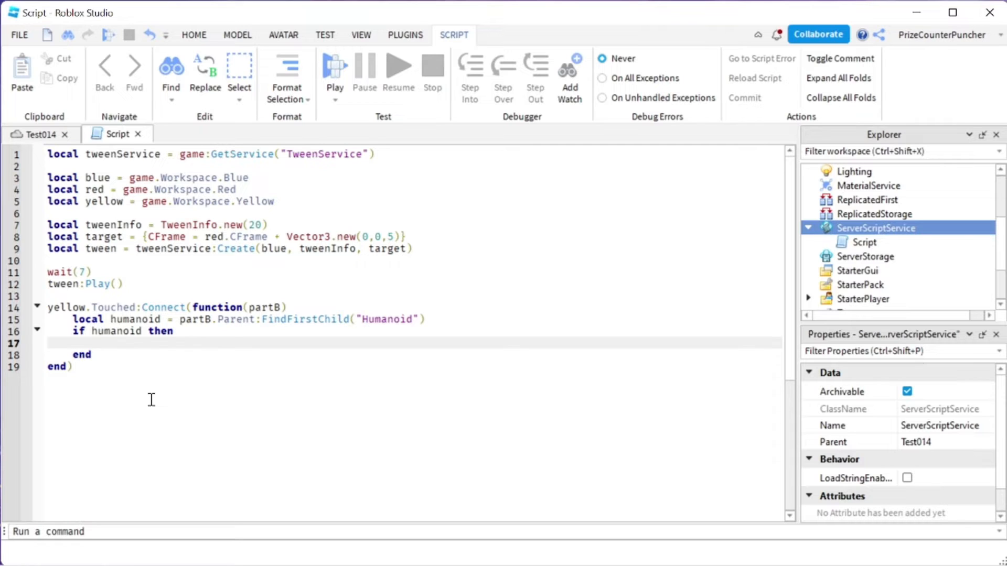
click(100, 343)
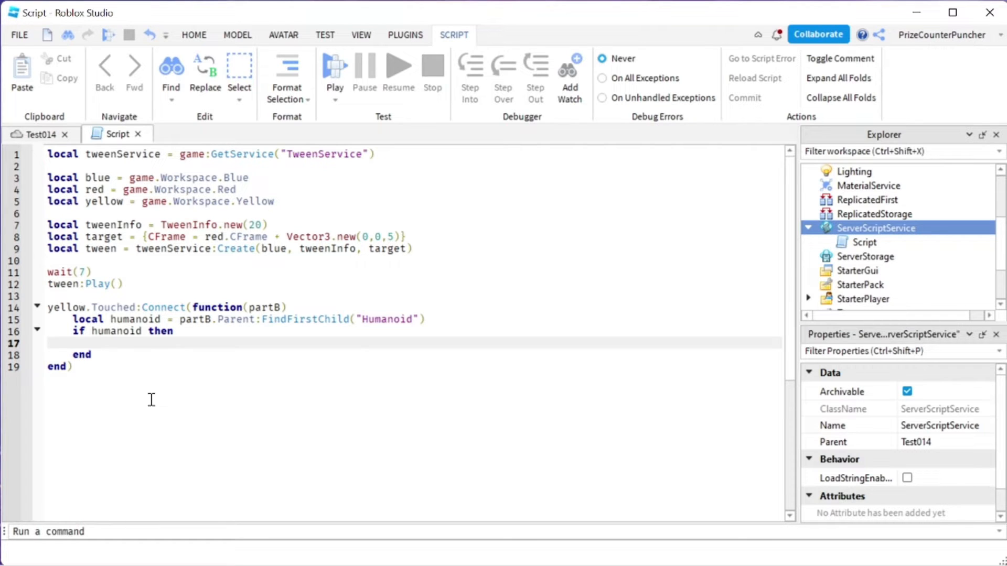
text(tw)
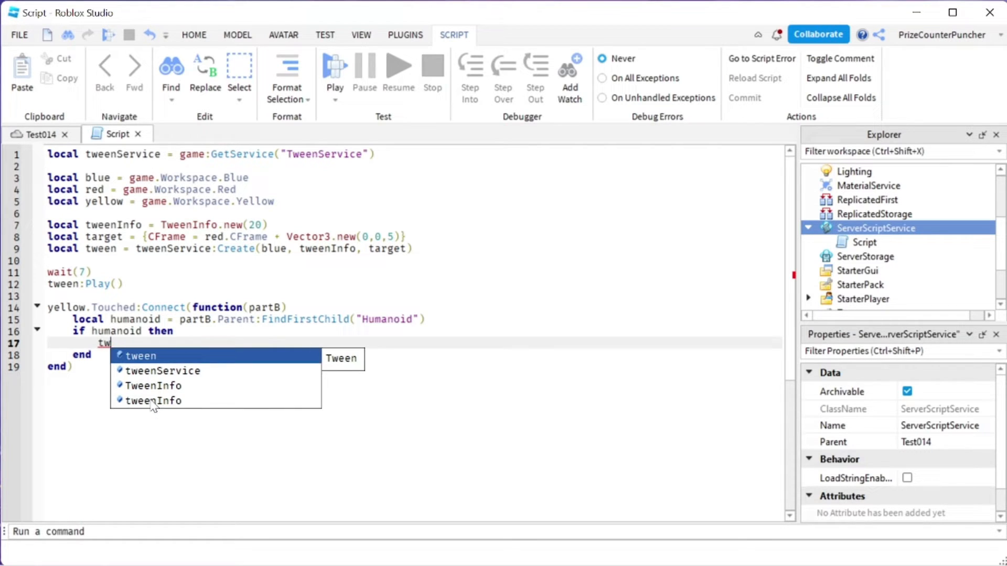
click(139, 356)
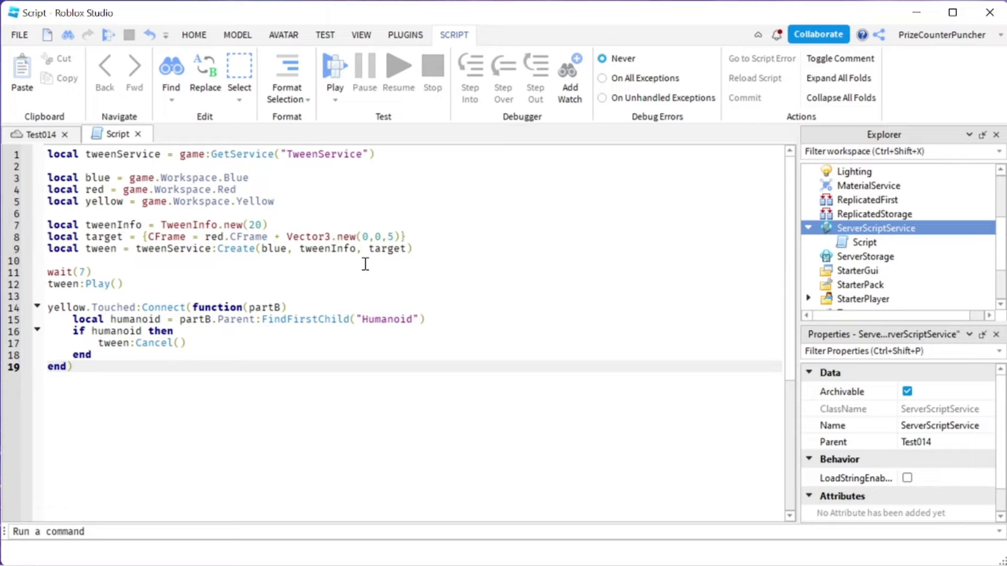
click(333, 64)
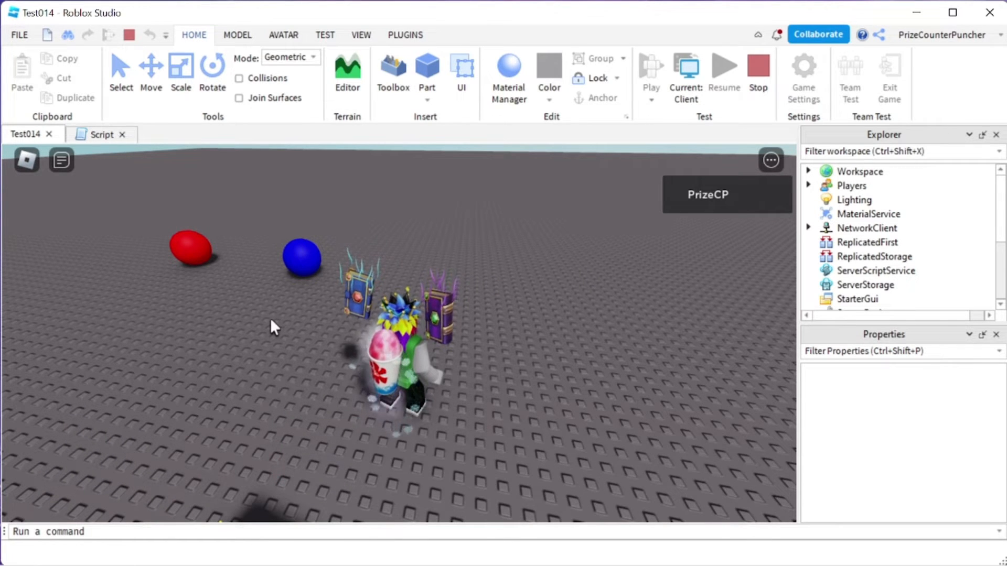
click(102, 134)
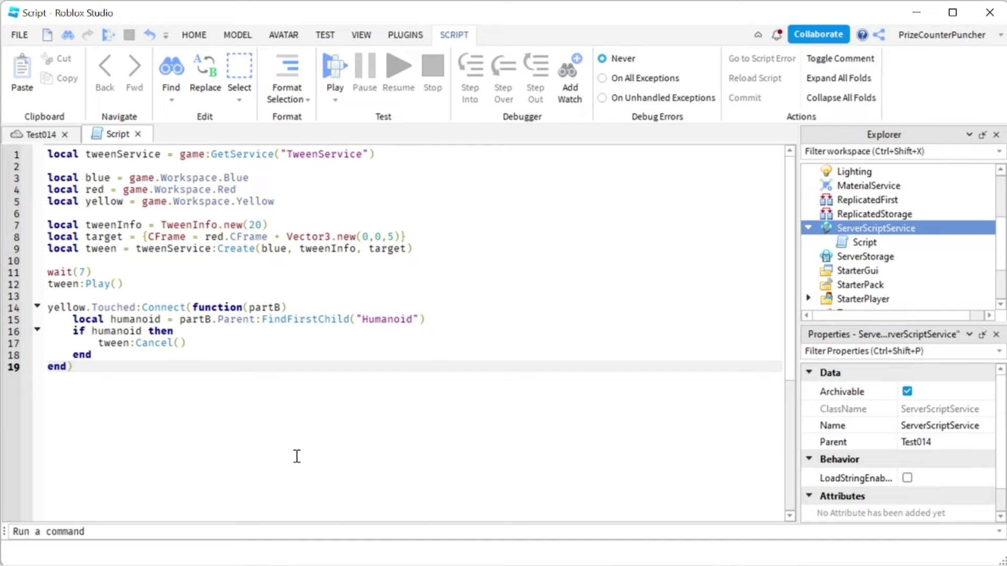
Step: Add local savedCFrame = blue.CFrame before tween:Play() and highlight the play line
click(102, 262)
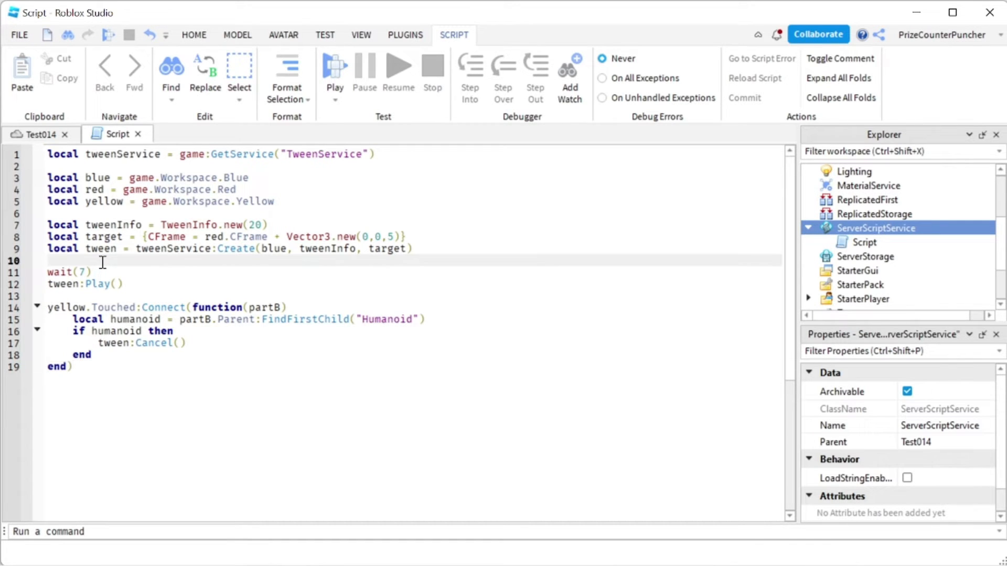
key(enter)
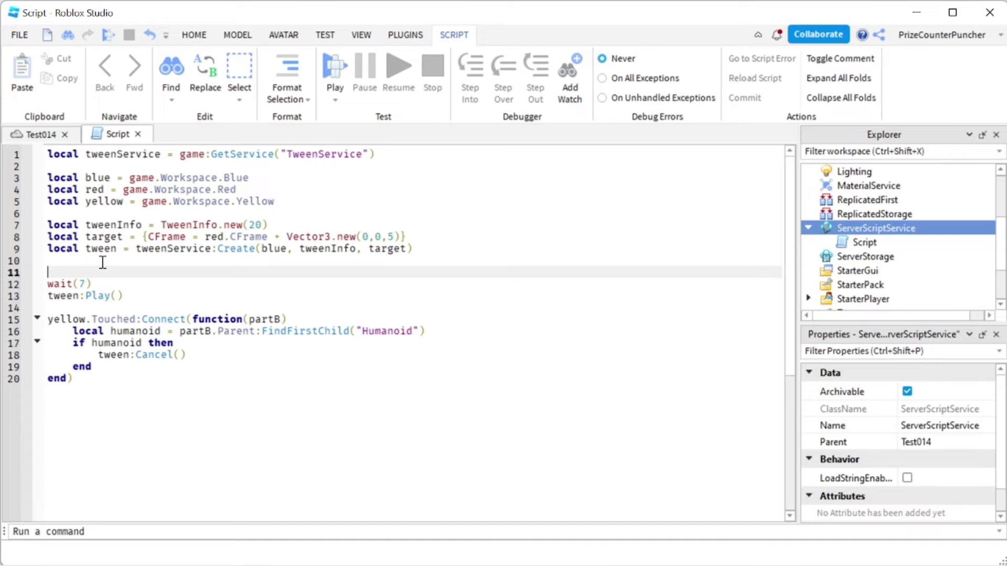
text(local savedCFrame = blue.CFrame)
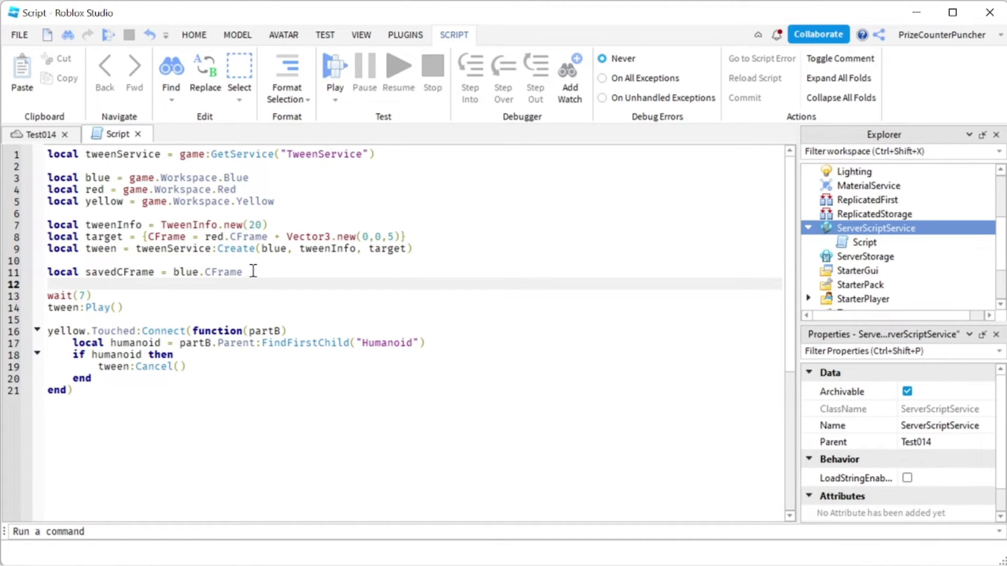
double_click(207, 272)
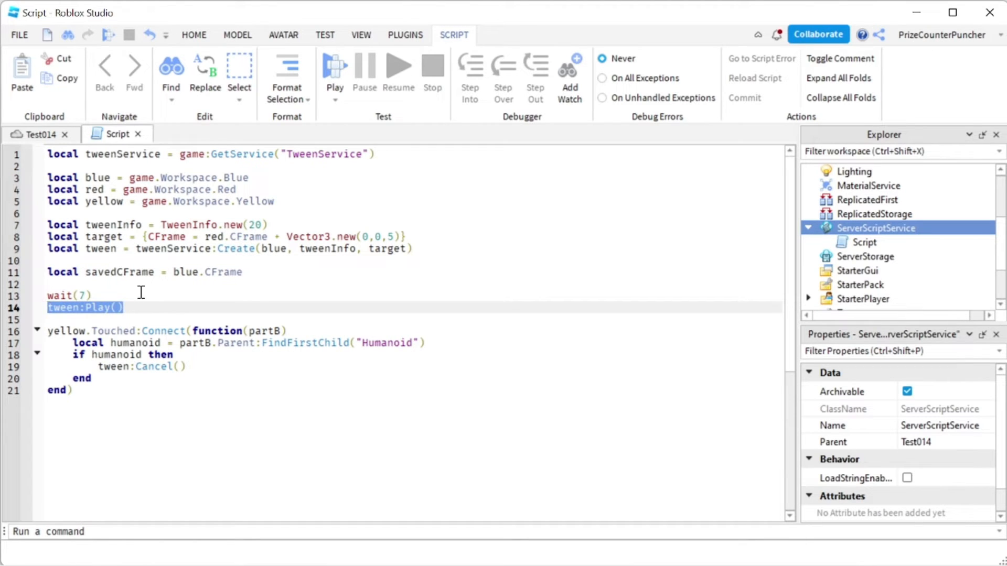
double_click(228, 272)
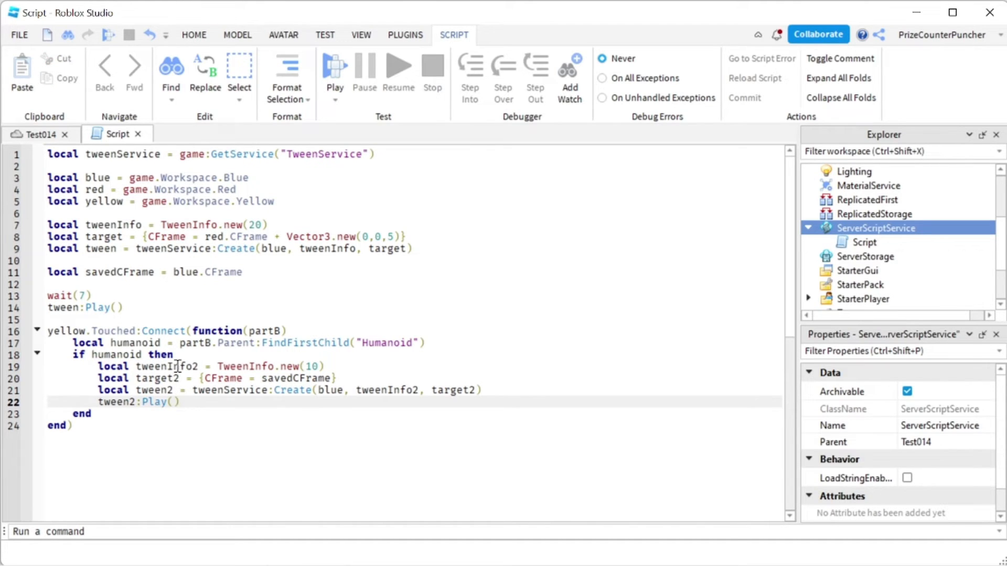
Step: Select the tweenInfo2 name in the return tween code and launch a playtest
double_click(166, 366)
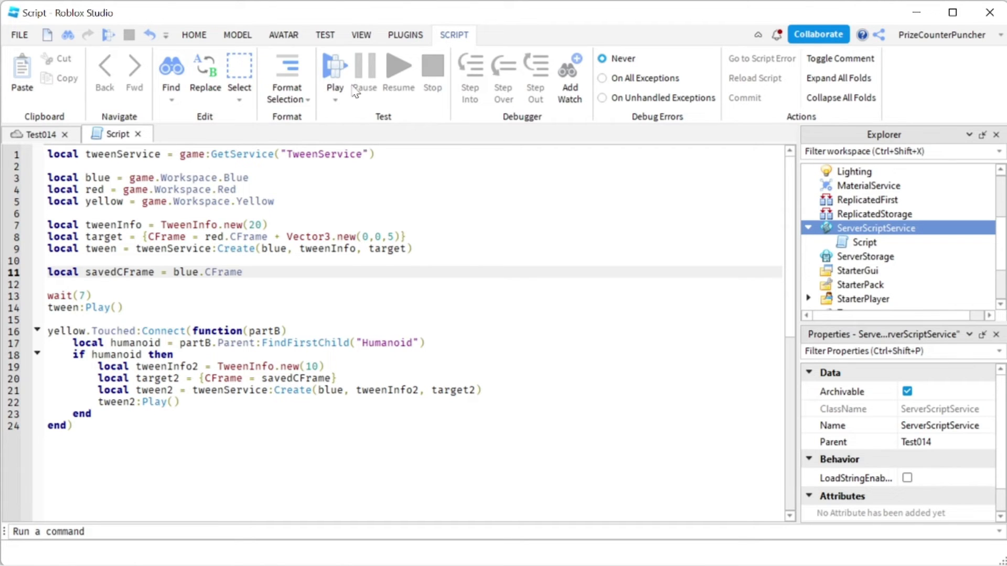
click(334, 66)
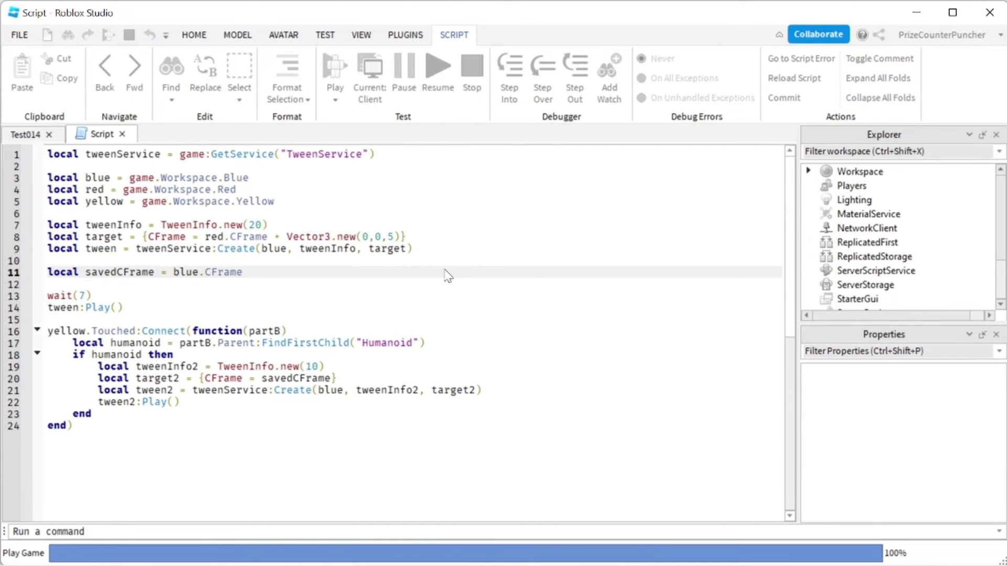